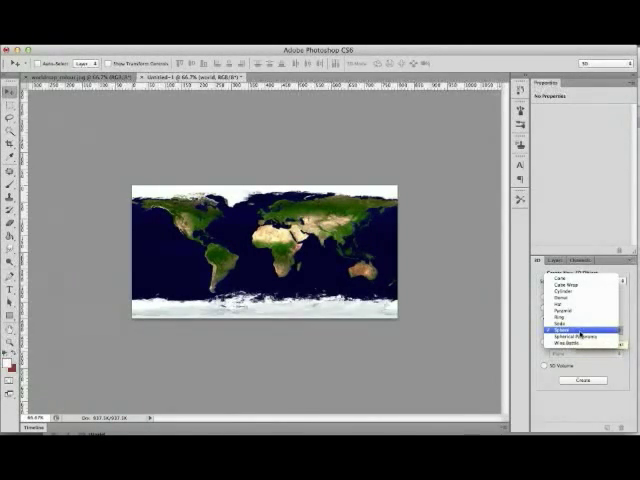
# Step: Choose Sphere as the mesh preset for the world map's 3D object
pyautogui.click(568, 330)
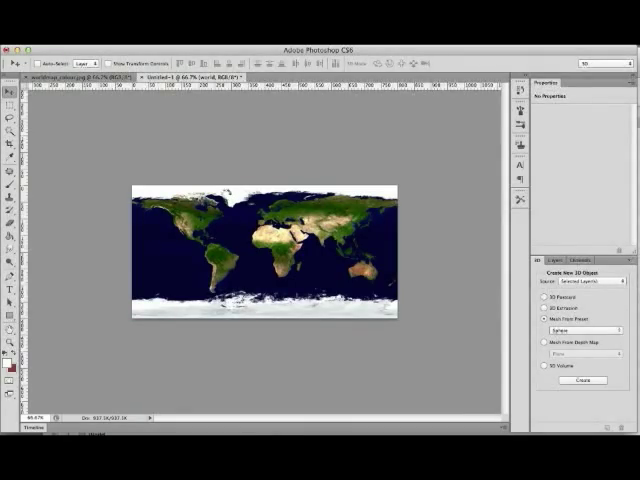
pyautogui.click(582, 377)
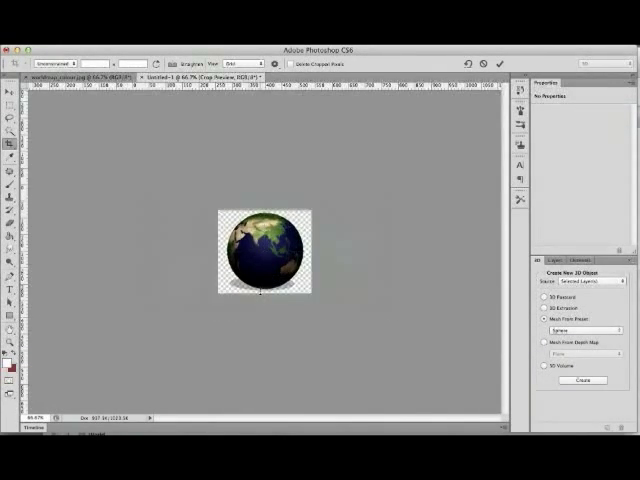
# Step: Commit the crop so the canvas is a small square around the globe
pyautogui.click(581, 379)
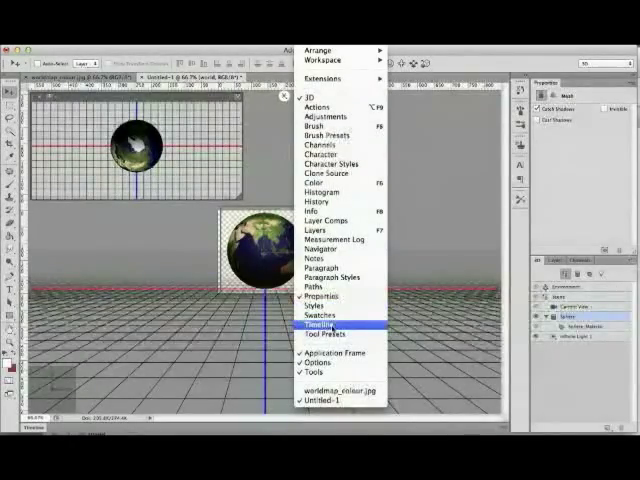
# Step: Show the Timeline panel beneath the globe scene via the Window menu
pyautogui.click(318, 323)
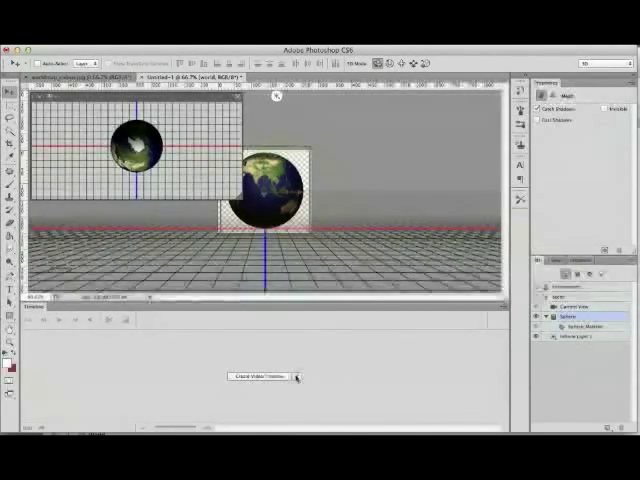
pyautogui.click(268, 380)
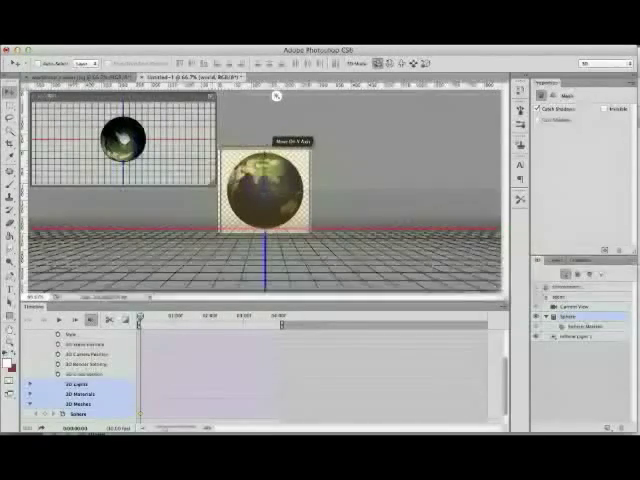
# Step: Rotate the globe's sphere mesh about its vertical axis for the turn keyframe
pyautogui.moveTo(262, 200); pyautogui.dragTo(262, 180)
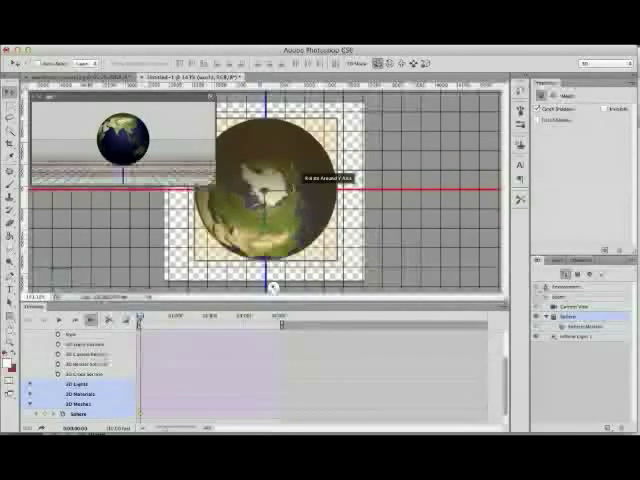
pyautogui.moveTo(270, 180); pyautogui.dragTo(275, 290)
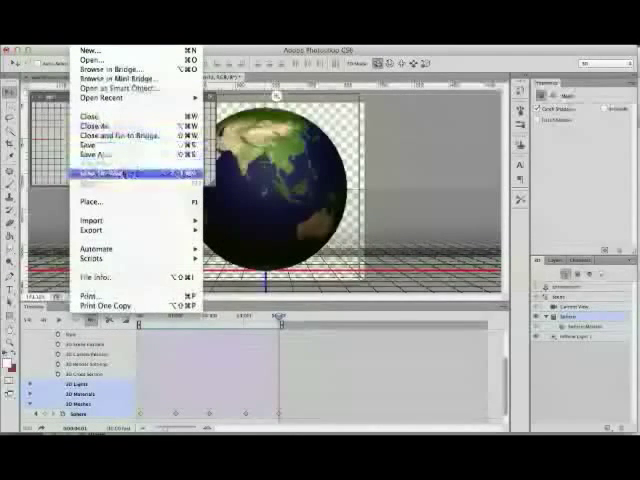
# Step: Set up Save for Web as GIF with Transparency unchecked for a white background
pyautogui.click(105, 174)
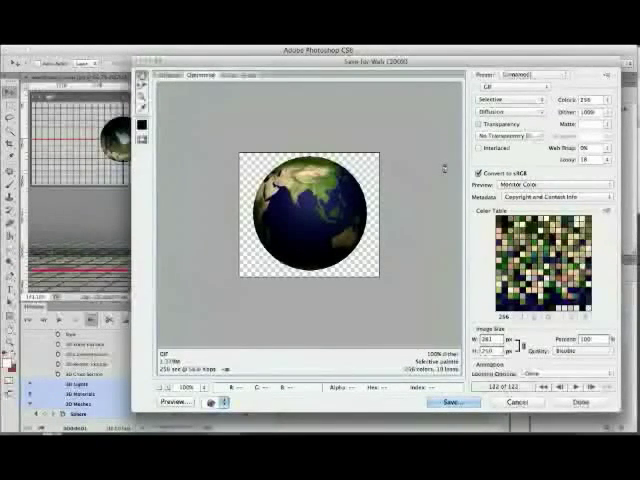
pyautogui.click(478, 124)
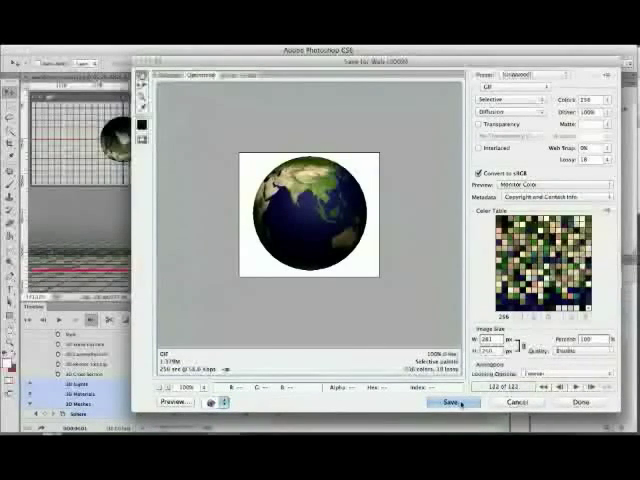
# Step: Save as spinningWorld.gif, replacing the existing file
pyautogui.click(451, 402)
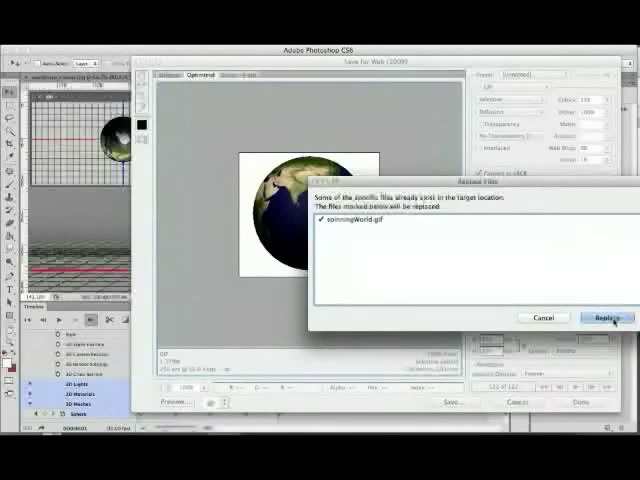
pyautogui.click(606, 317)
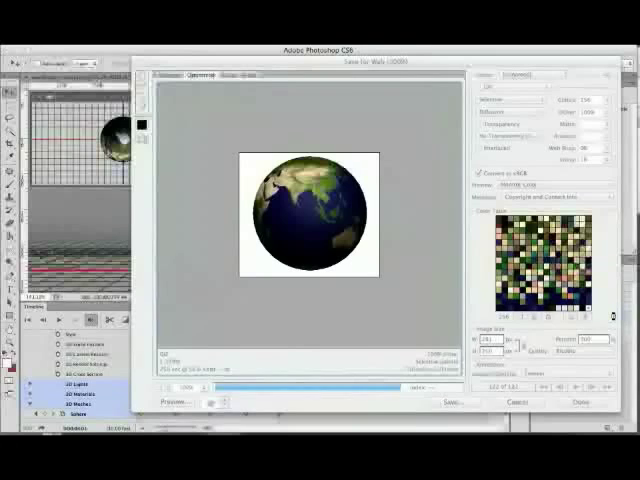